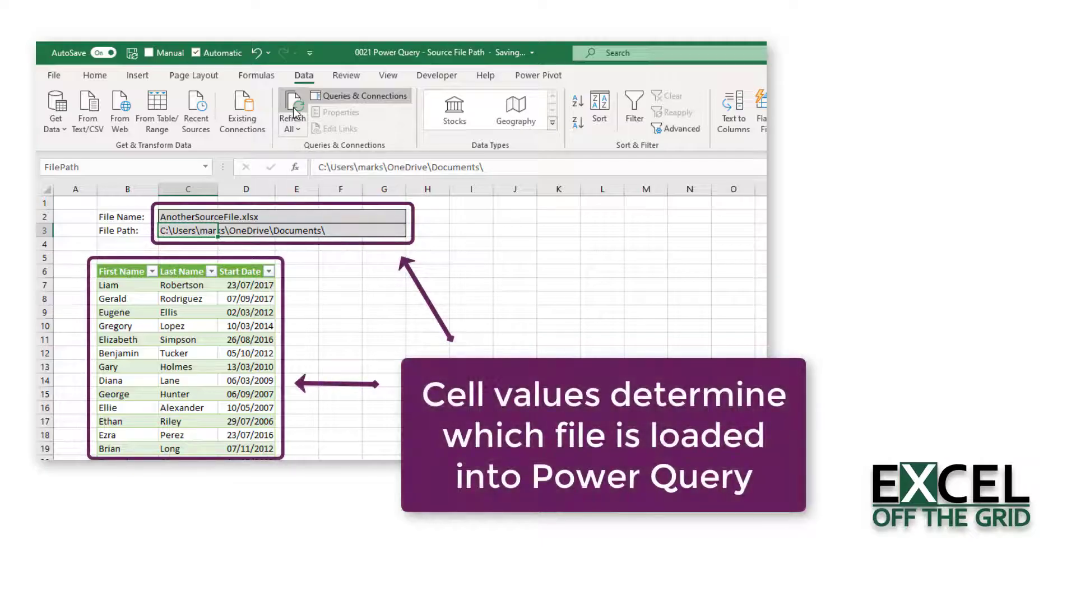
- Launch the Source Data query from Queries & Connections into the Power Query Editor
left_click(291, 110)
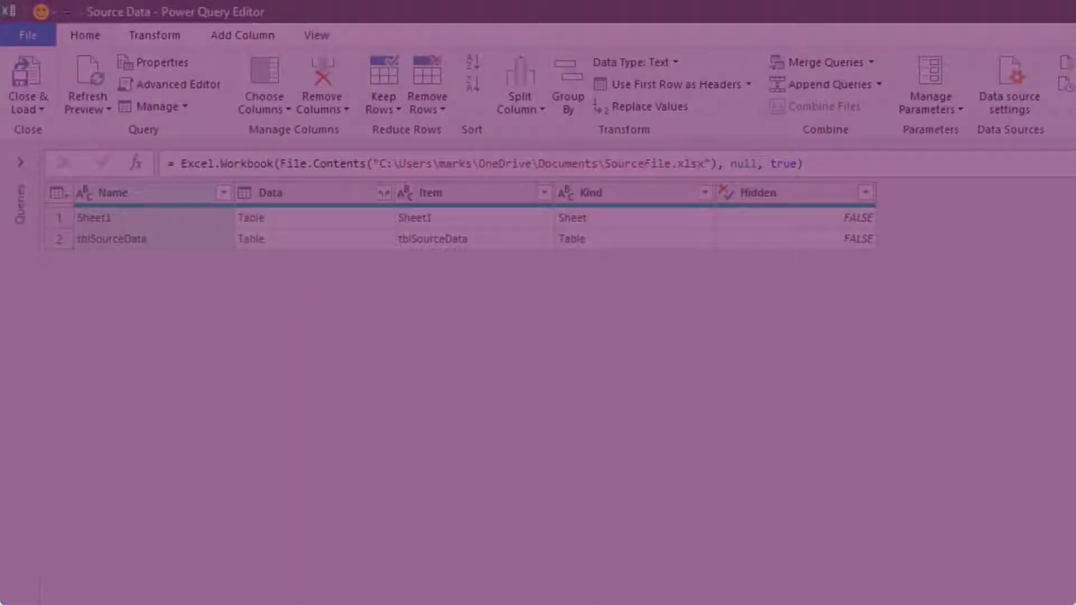
- Inspect the Source step's File.Contents path and the Changed Type step's 50-row table
double_click(540, 163)
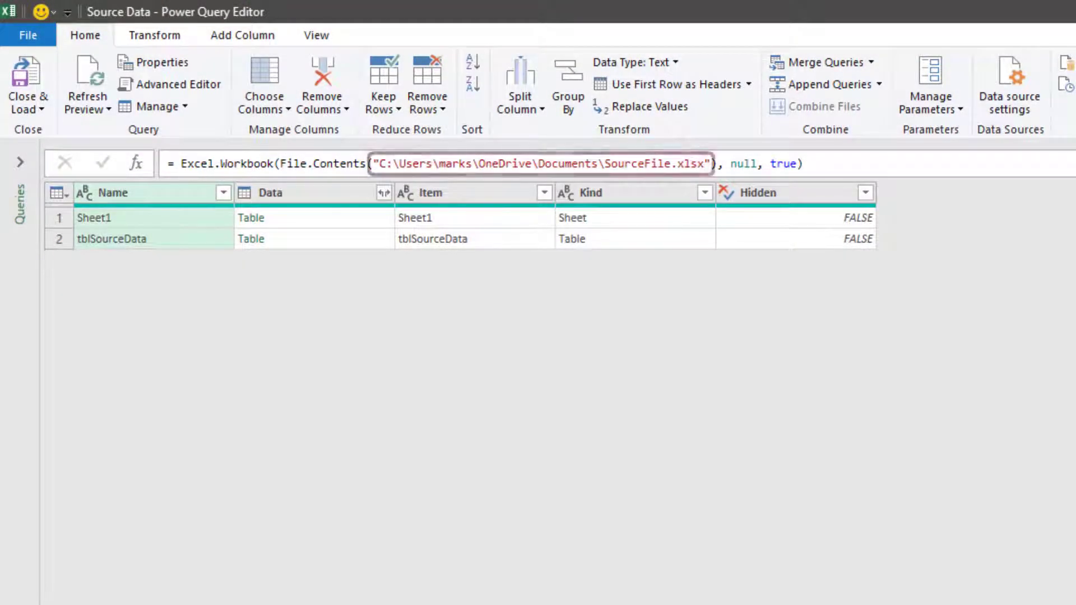
left_click(541, 163)
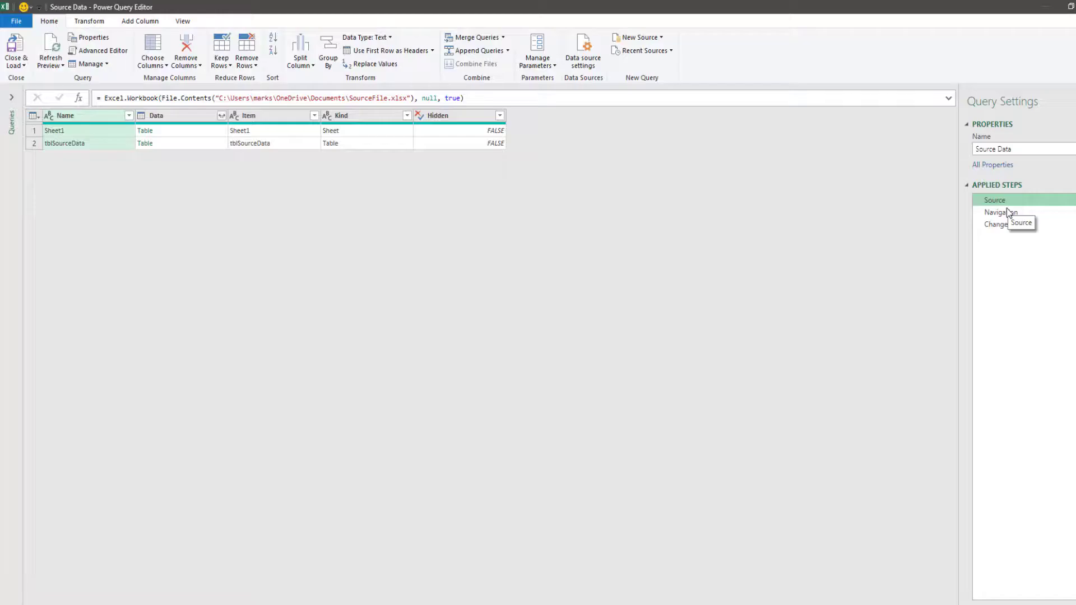
left_click(972, 218)
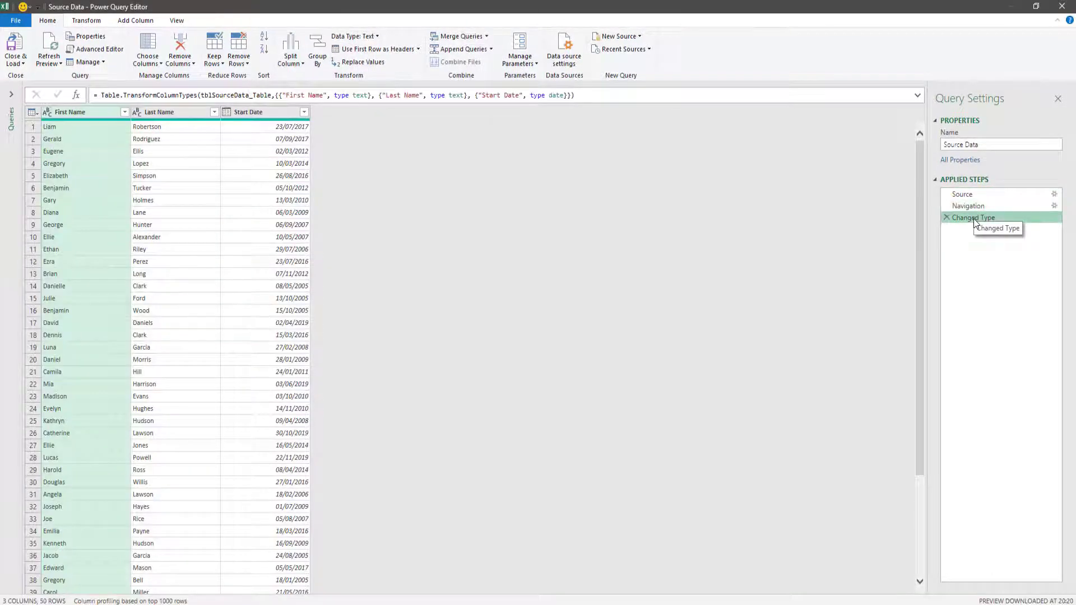
mouse_move(318, 141)
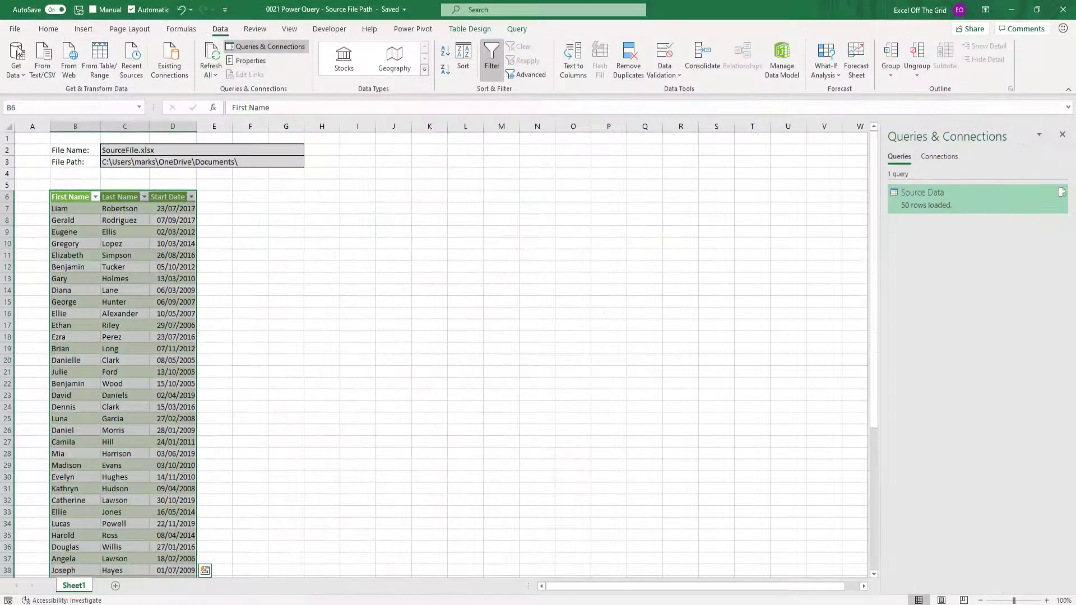
- Close the Queries & Connections pane and move off the table header cell
left_click(70, 196)
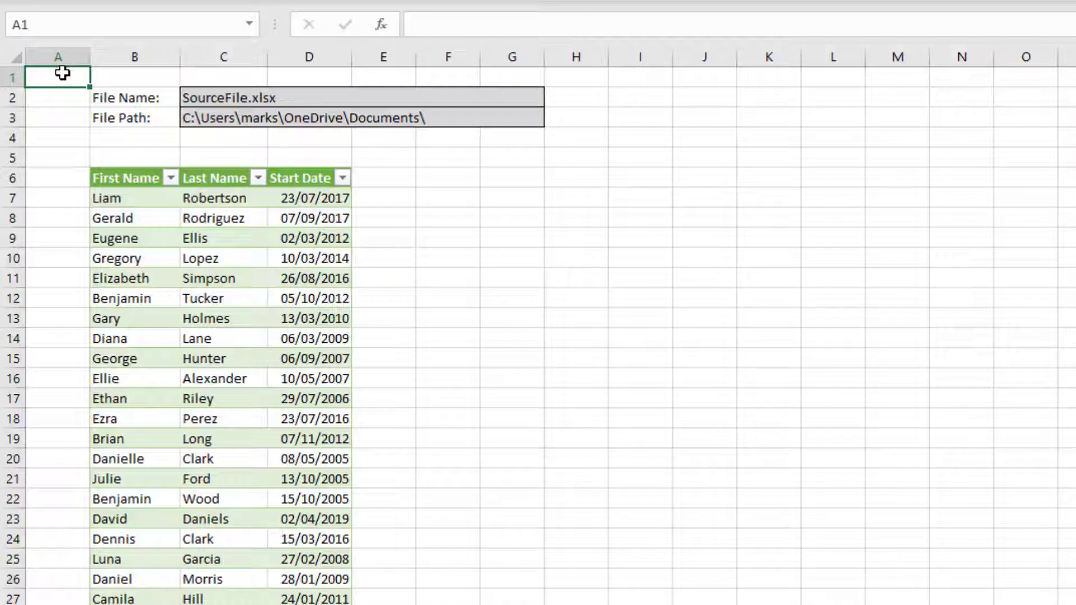
left_click(393, 12)
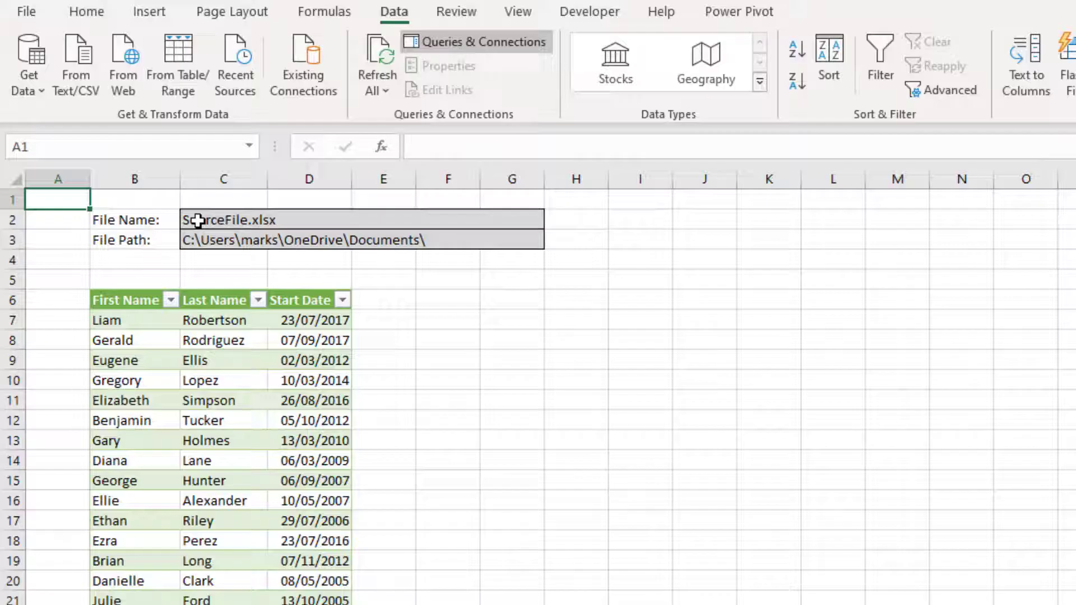
- Name cell C2 FileName and cell C3 FilePath using the Name Box
left_click(223, 220)
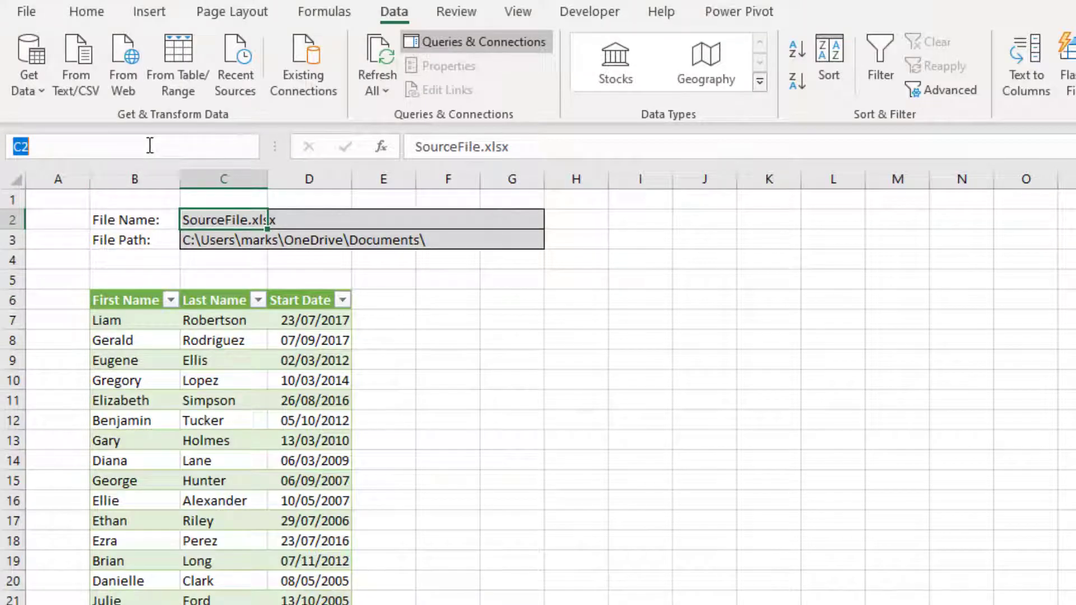
type("FileName")
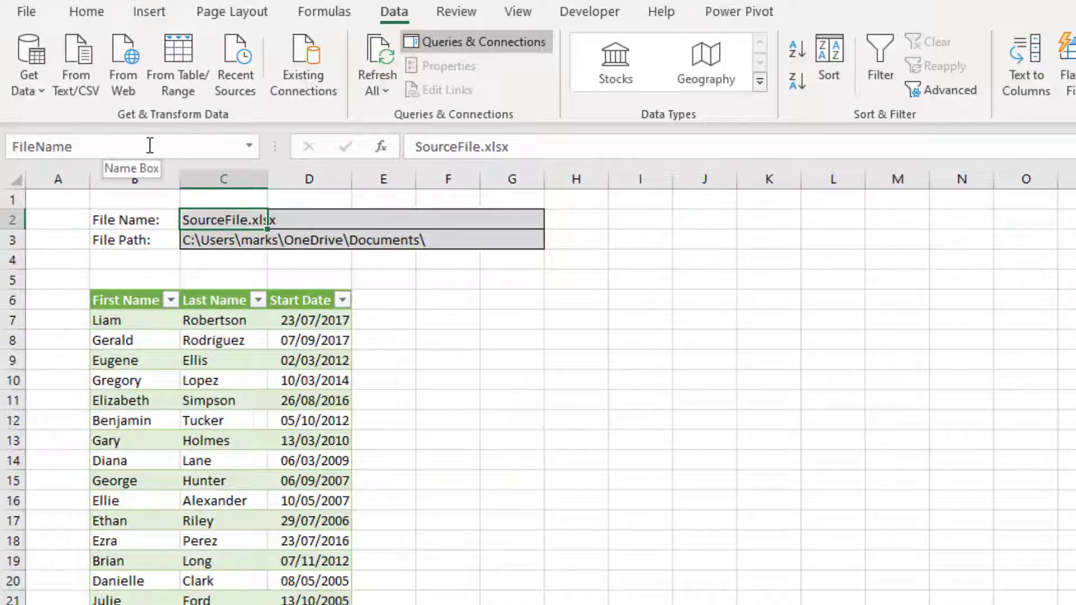
left_click(222, 239)
type("F")
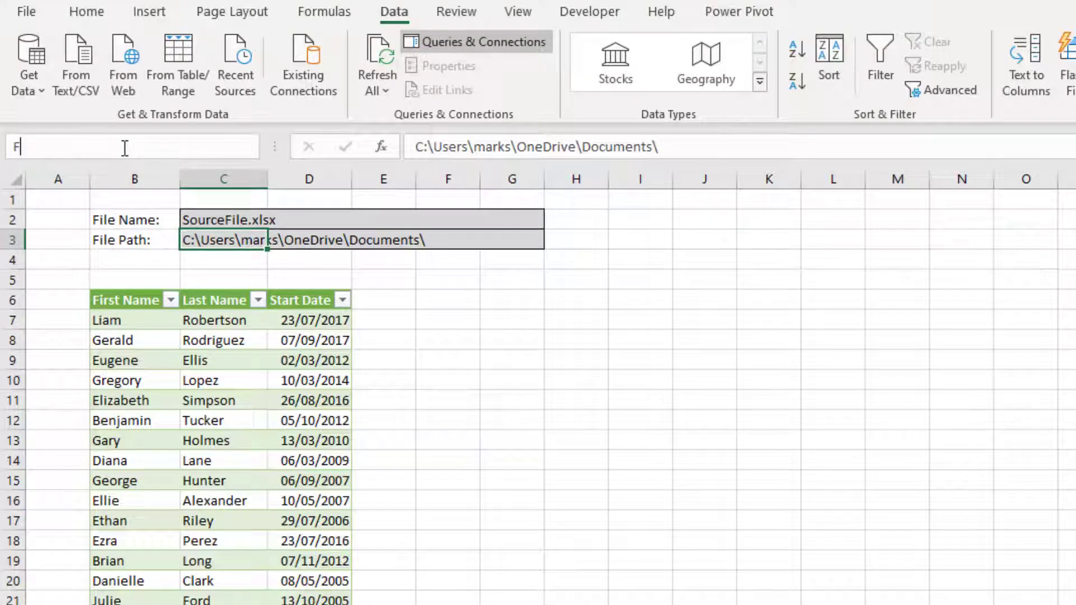
type("ilePa")
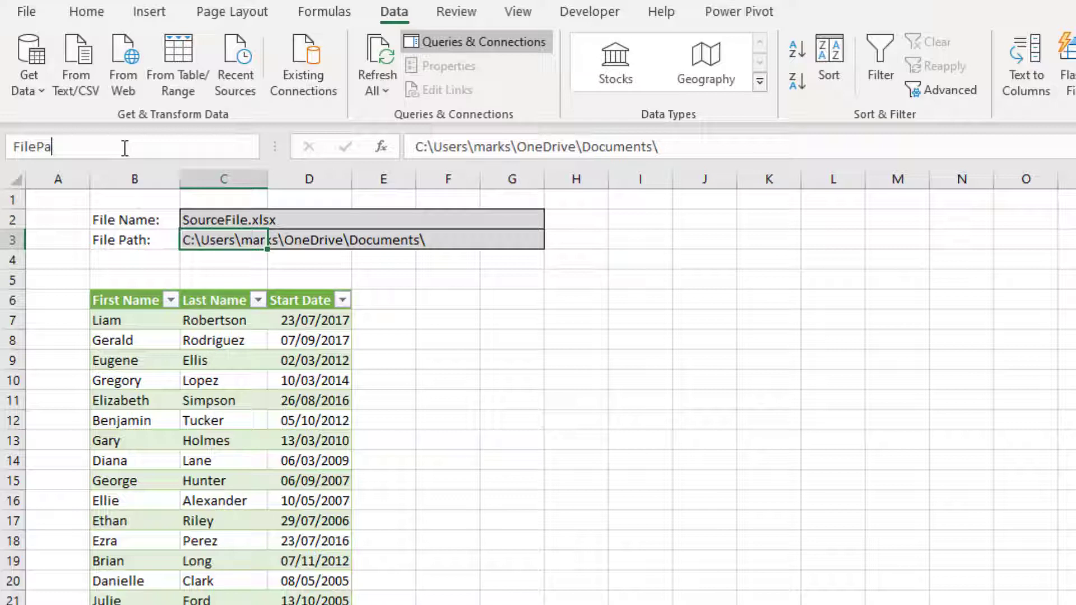
type("th")
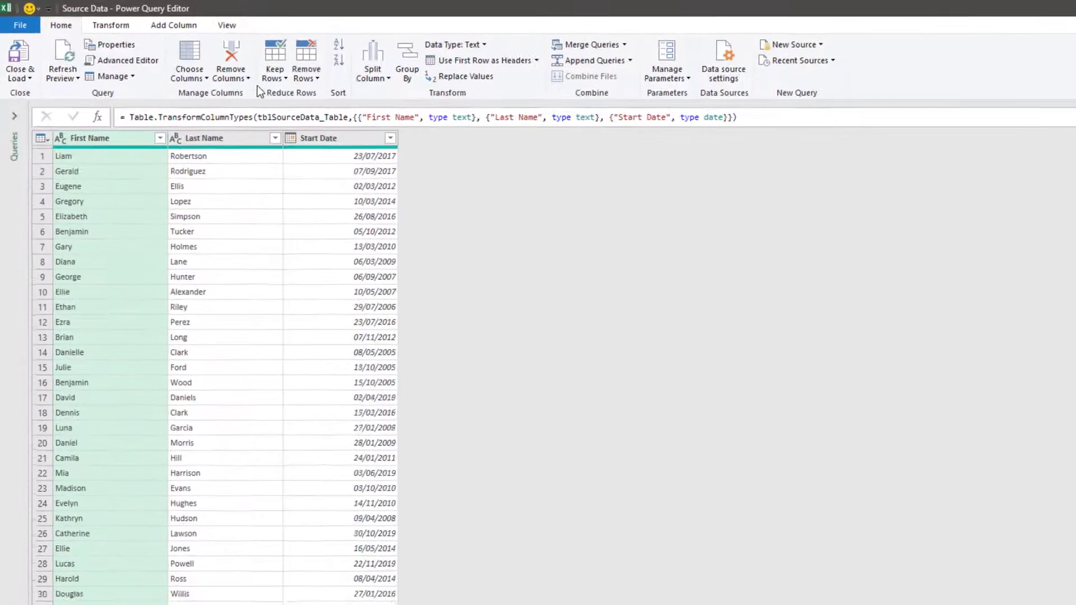
- Show Source Data's full M code in a maximised Advanced Editor from the View tab
left_click(227, 25)
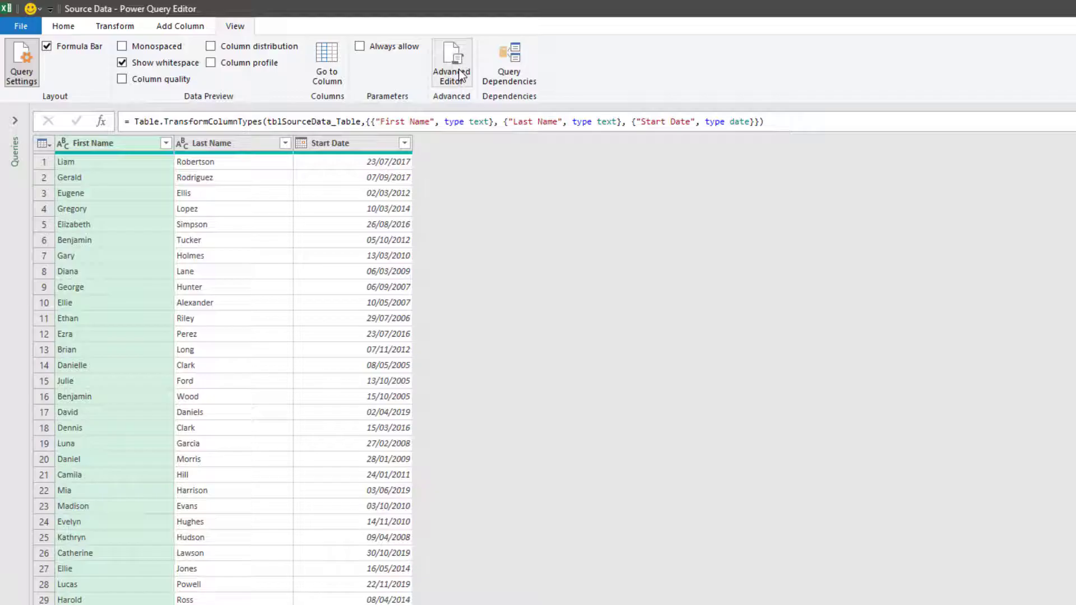
left_click(450, 61)
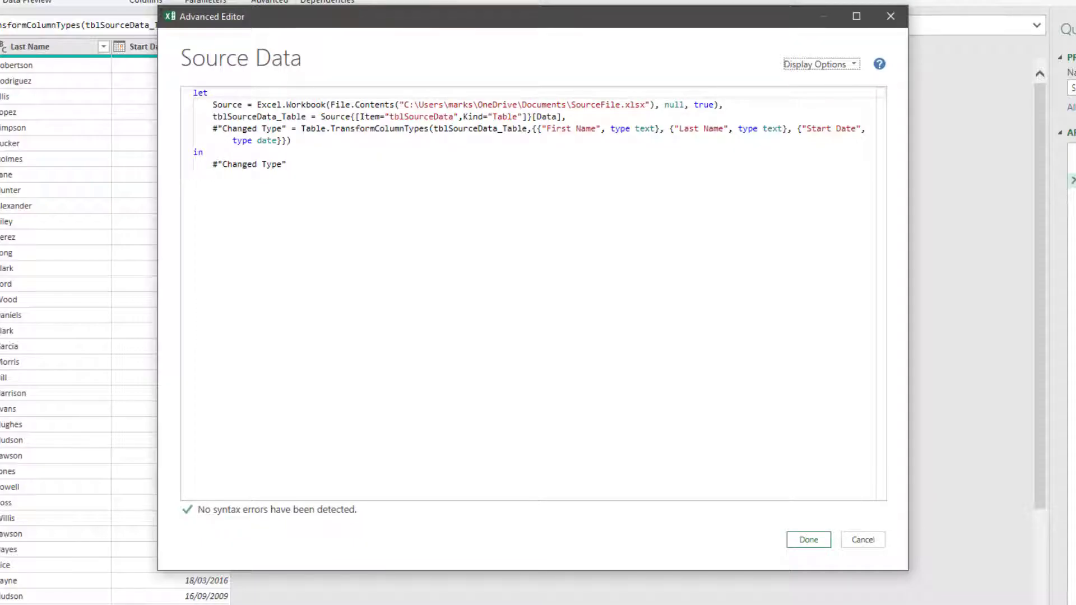
double_click(523, 104)
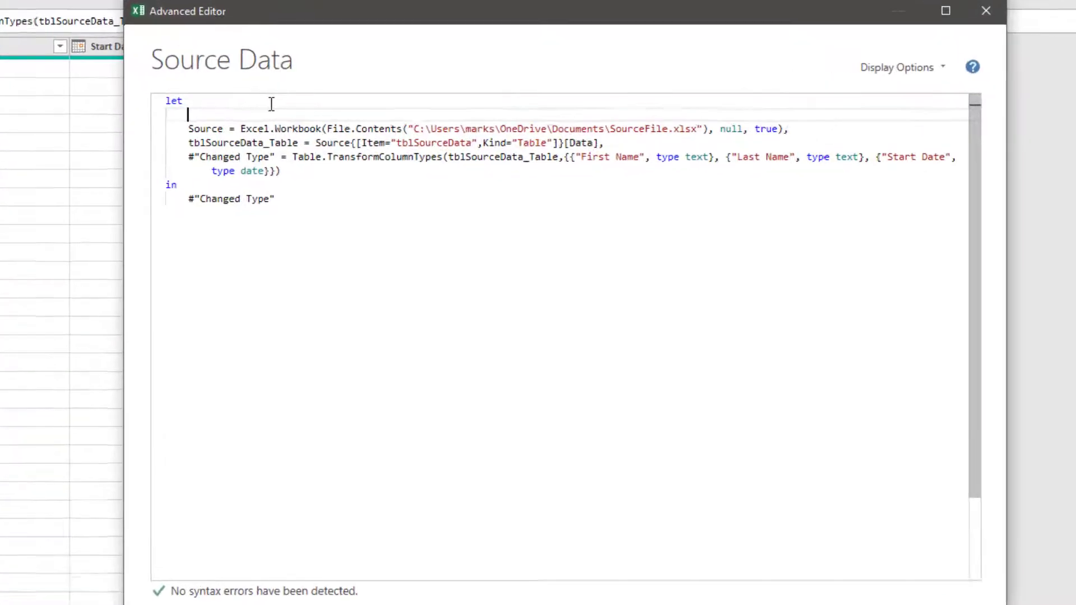
- Type a new step: FilePath = Excel.CurrentWorkbook(){[Name="FilePath"]}
type("FilePa")
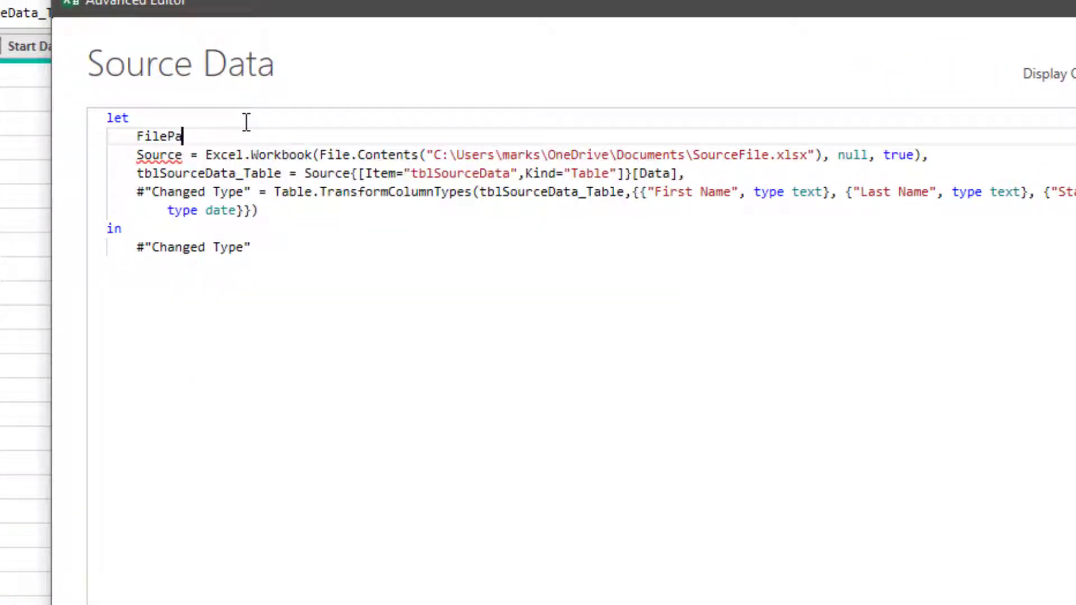
type("th=")
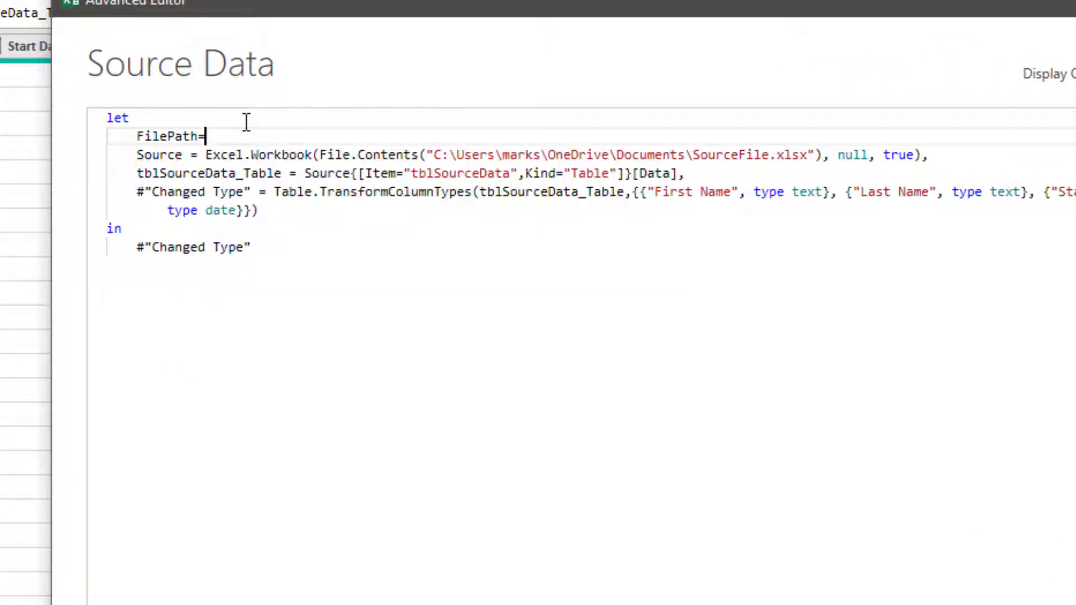
key("Backspace")
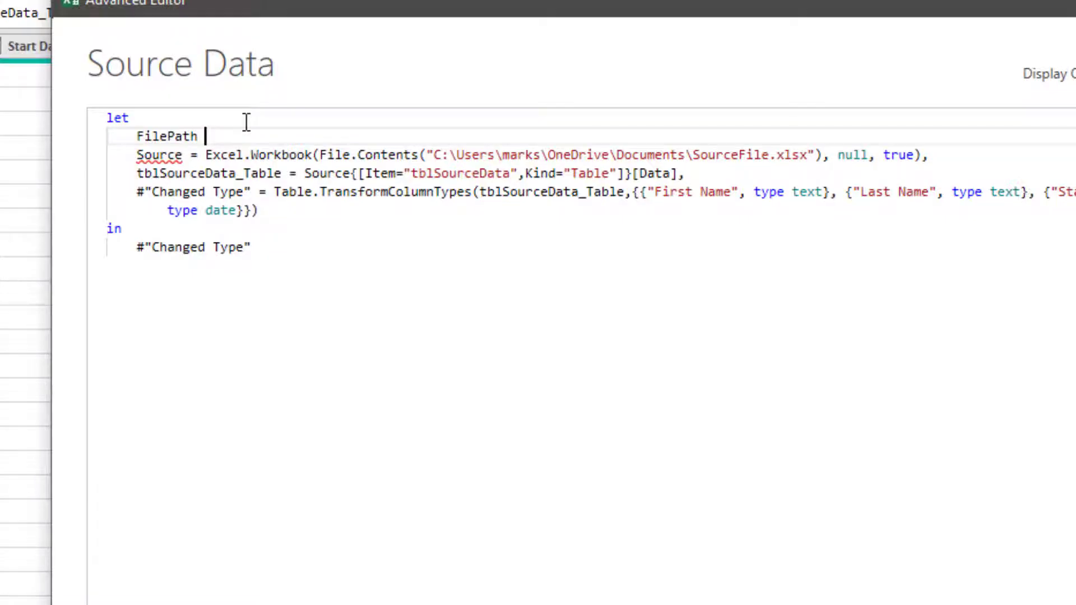
type("= Excel.")
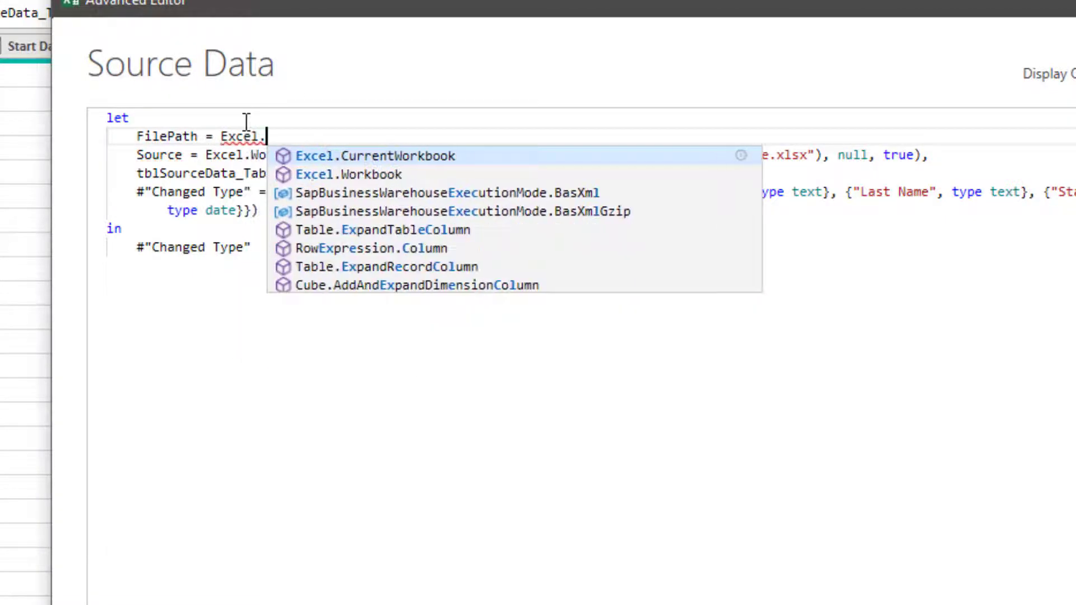
type("CurrentWorkbook(")
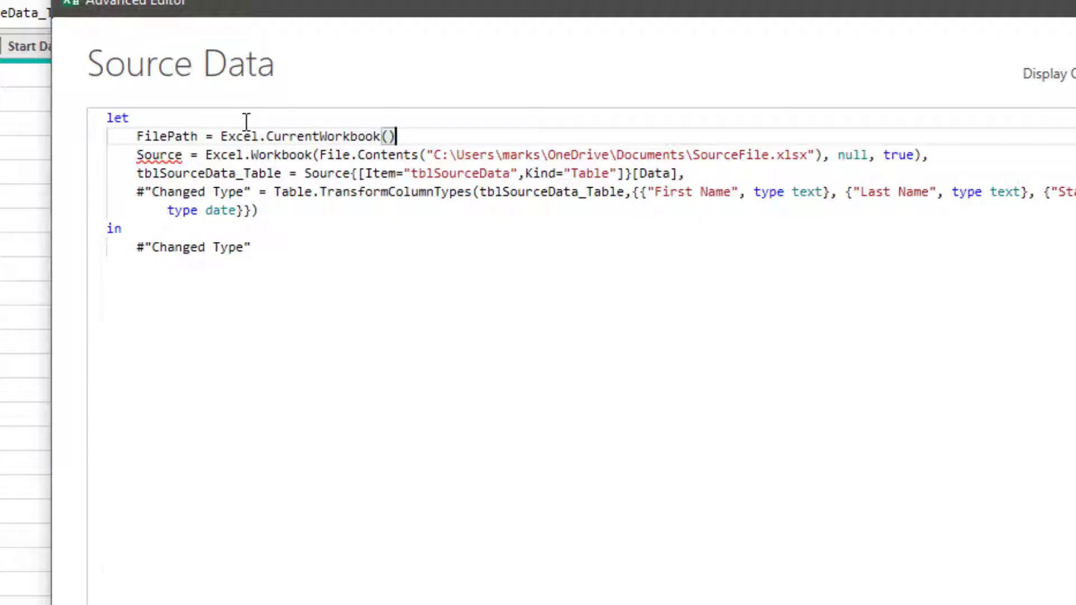
type("{[]}")
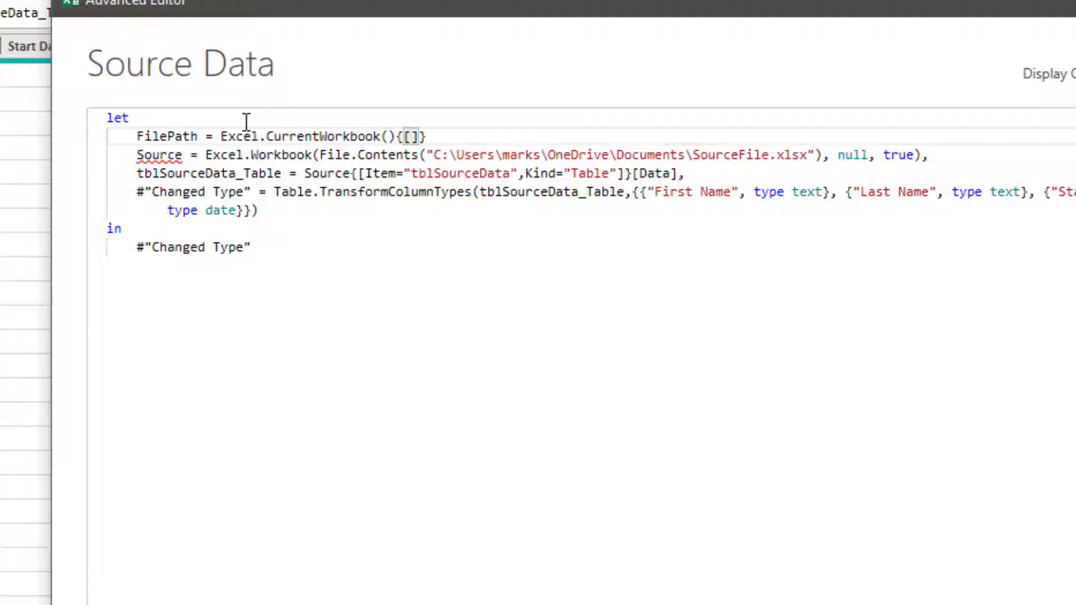
type("Name")
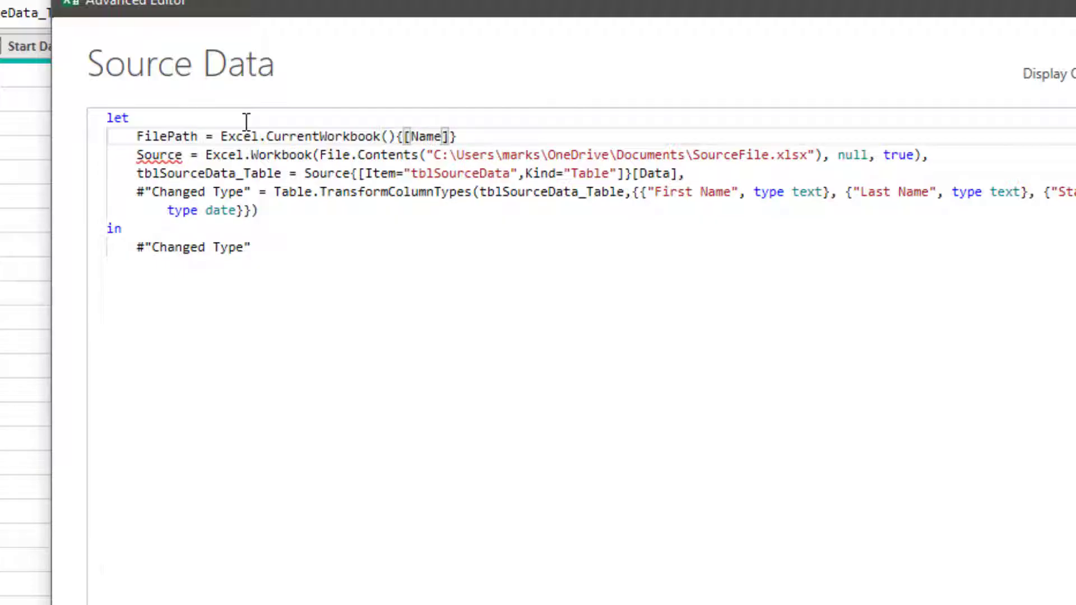
type("=\"Fi\"")
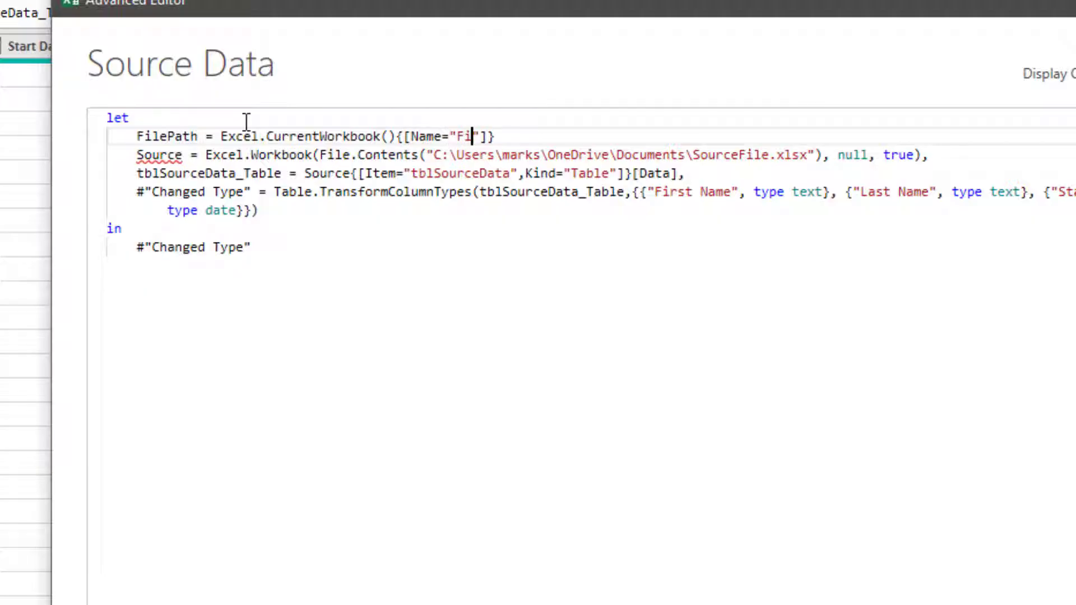
type("lePath")
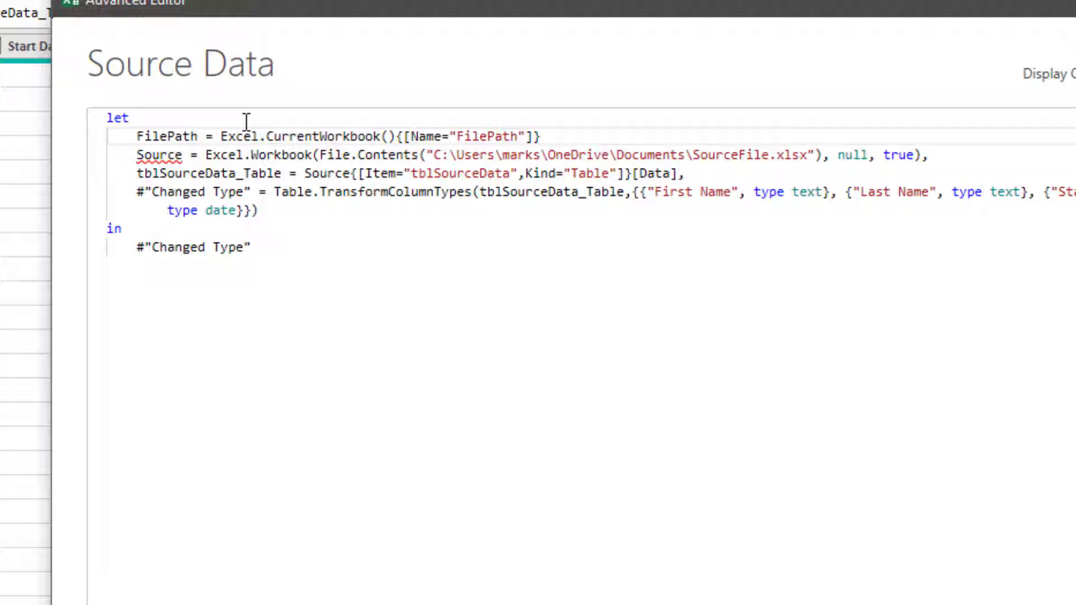
- Extend the FilePath lookup with [Content]{0}[Column1] to return the cell's single value
left_click(542, 136)
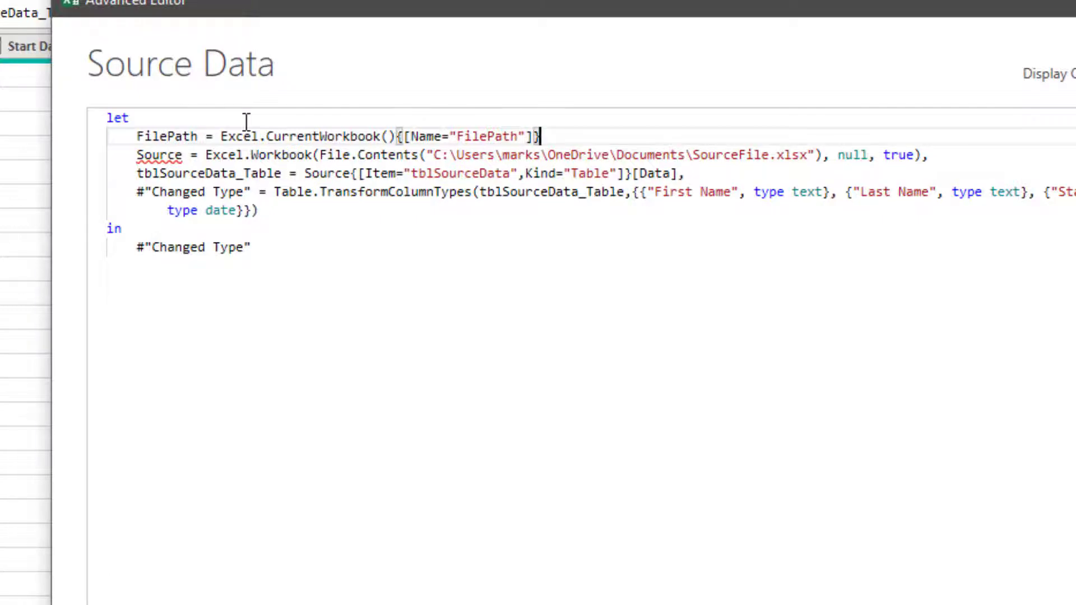
type("[]")
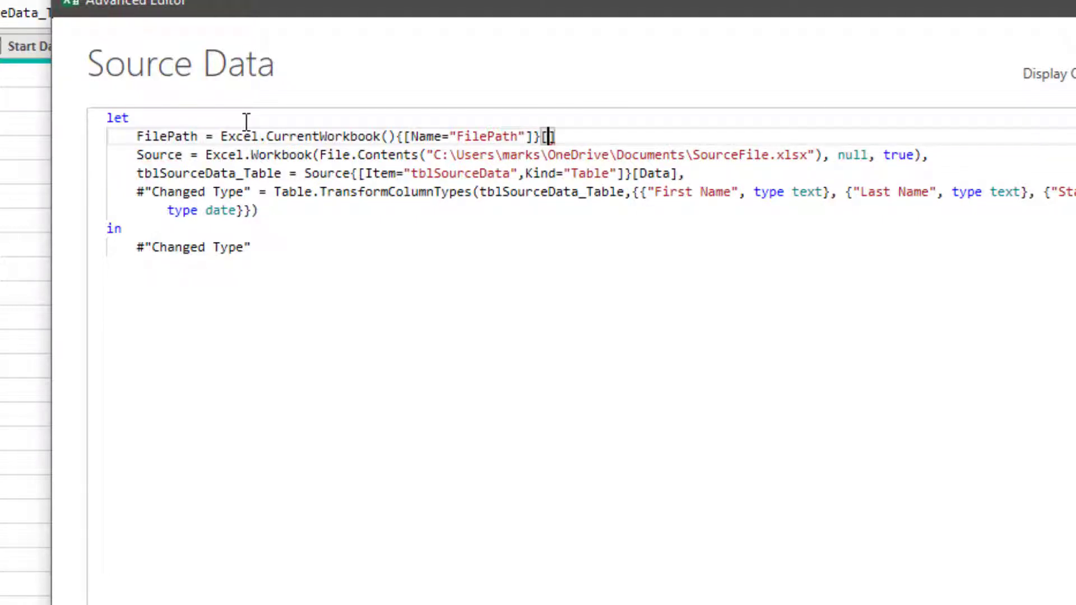
type("[Content")
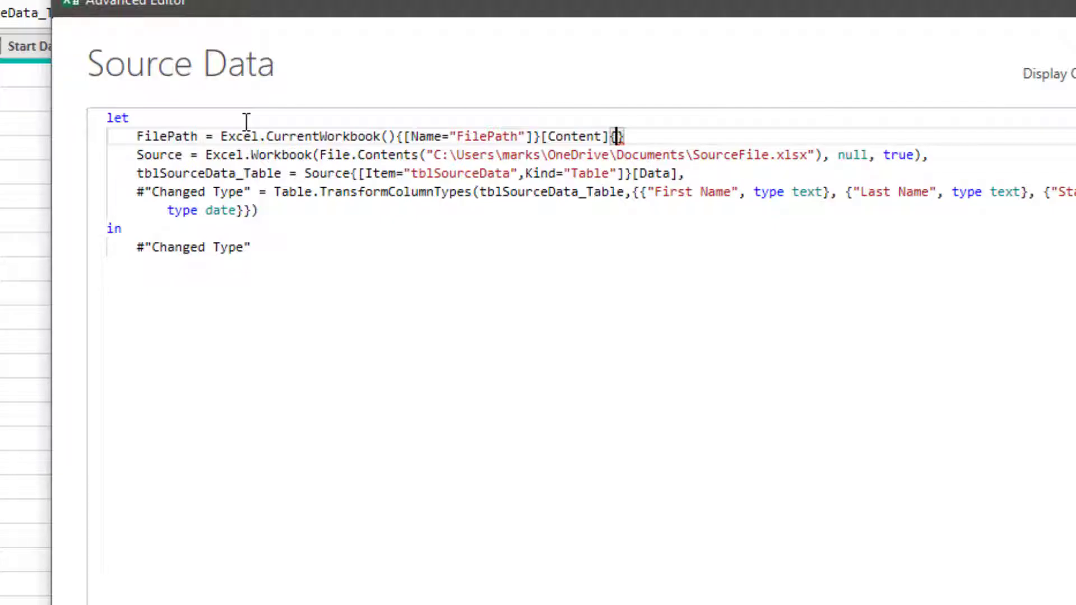
type("0")
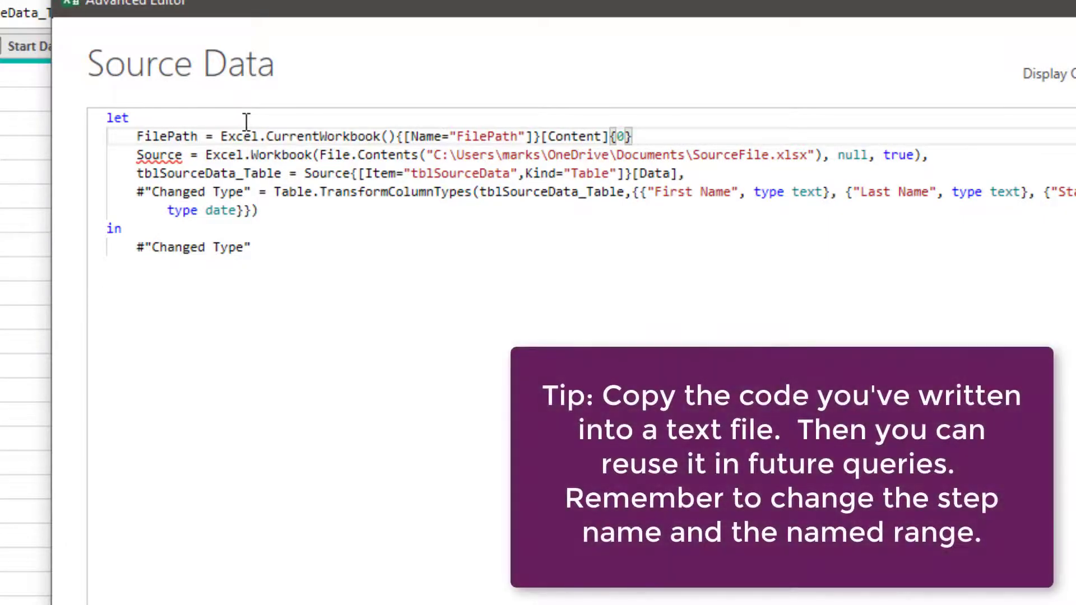
type("[Column1],")
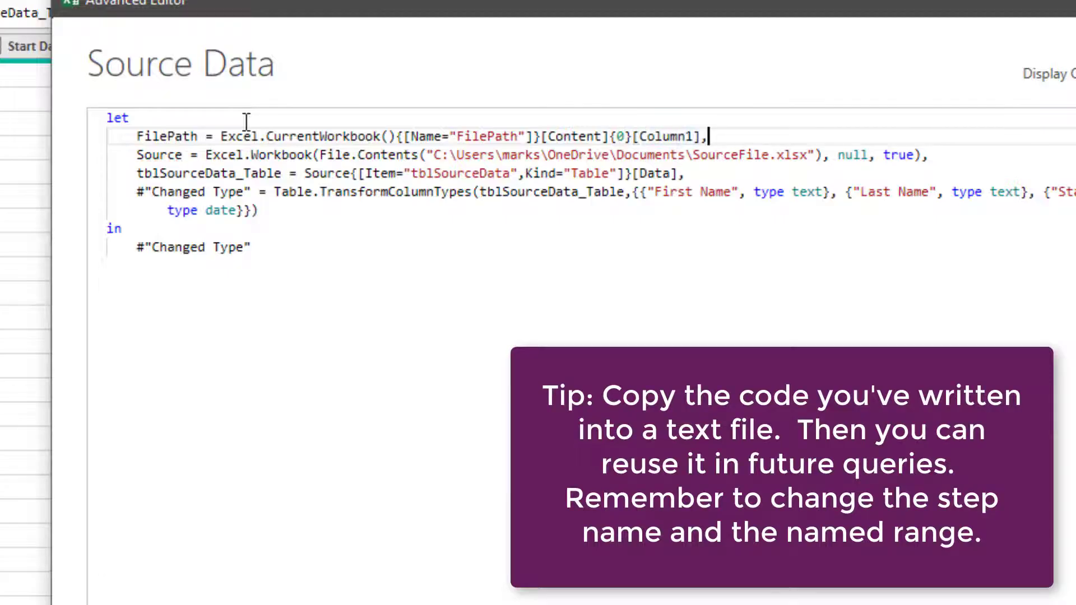
mouse_move(737, 135)
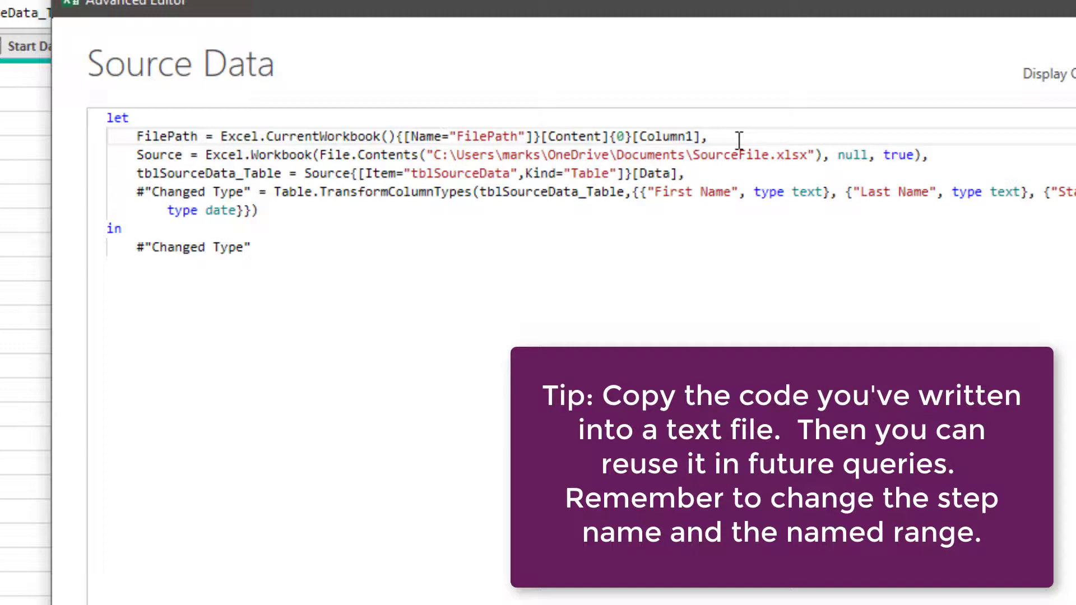
key("ctrl+c")
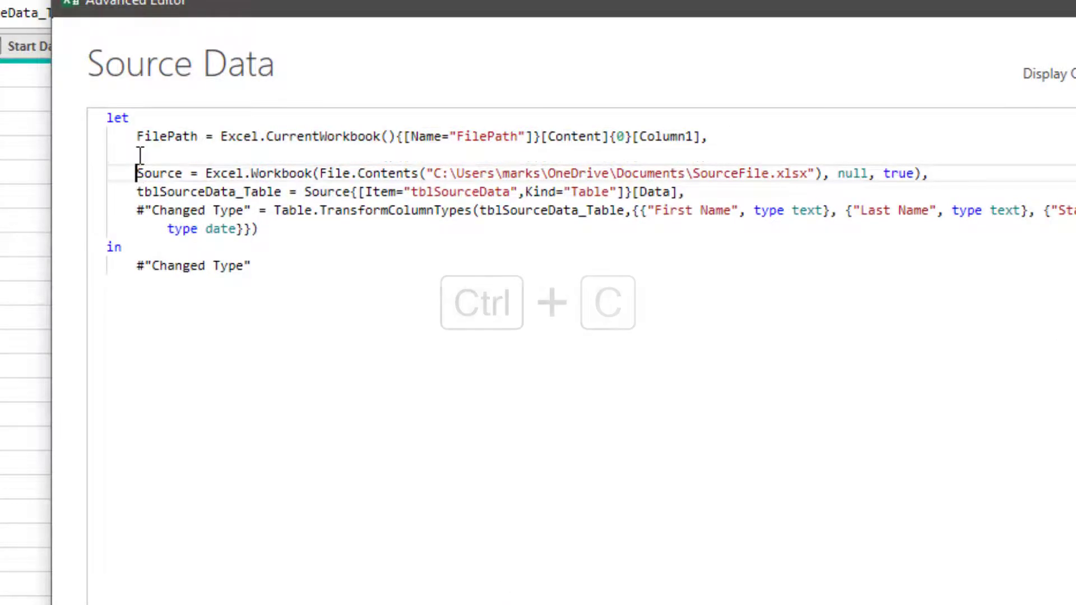
- Duplicate the FilePath line and rename its variable and Name string to FileName
key("ctrl+v")
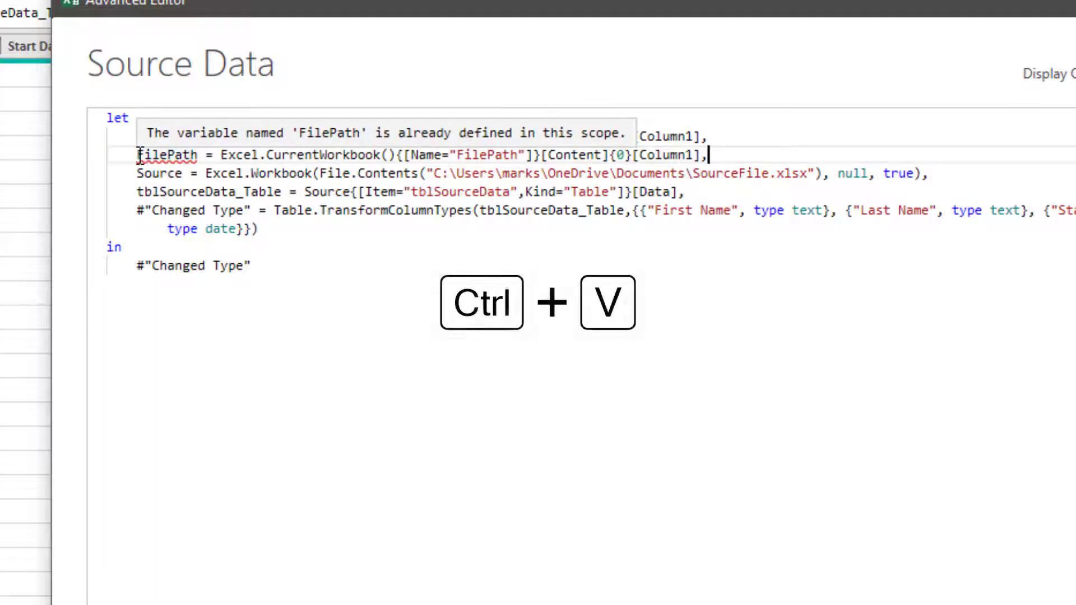
key("ctrl+v")
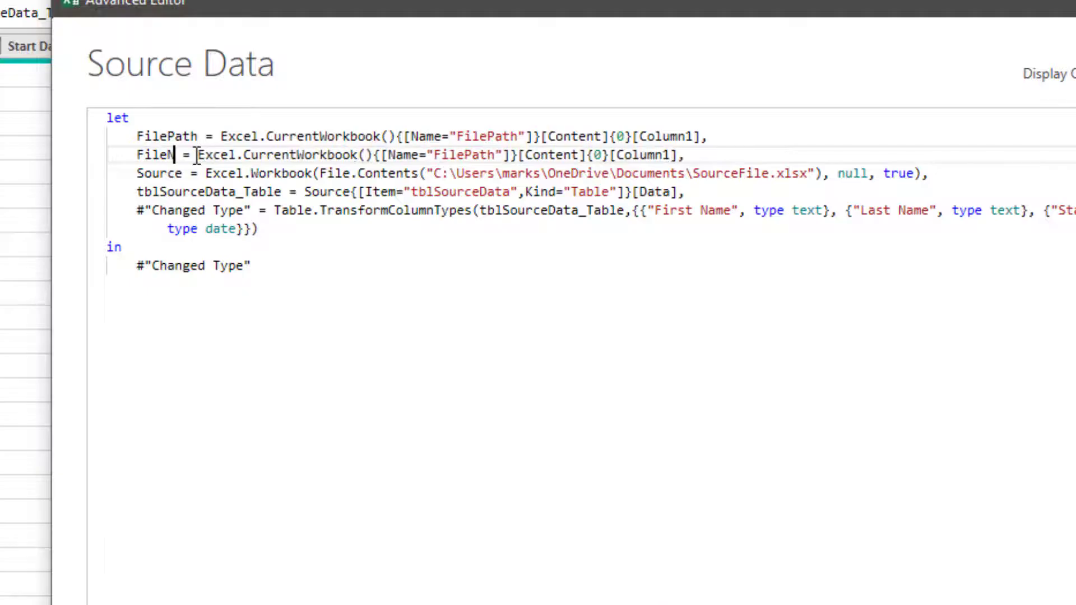
type("ame")
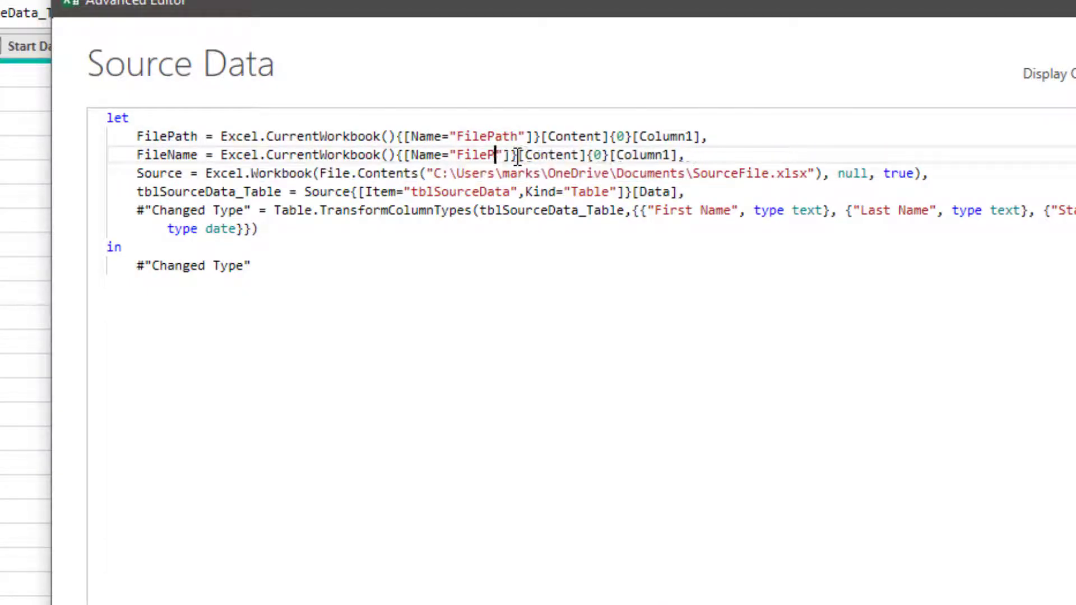
type("ame")
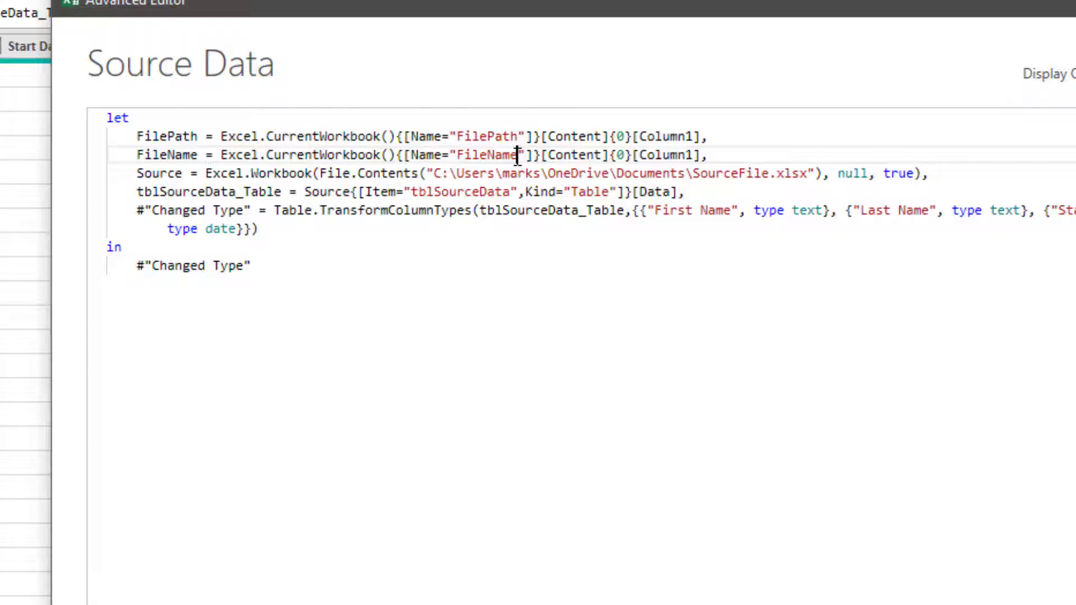
left_click(439, 173)
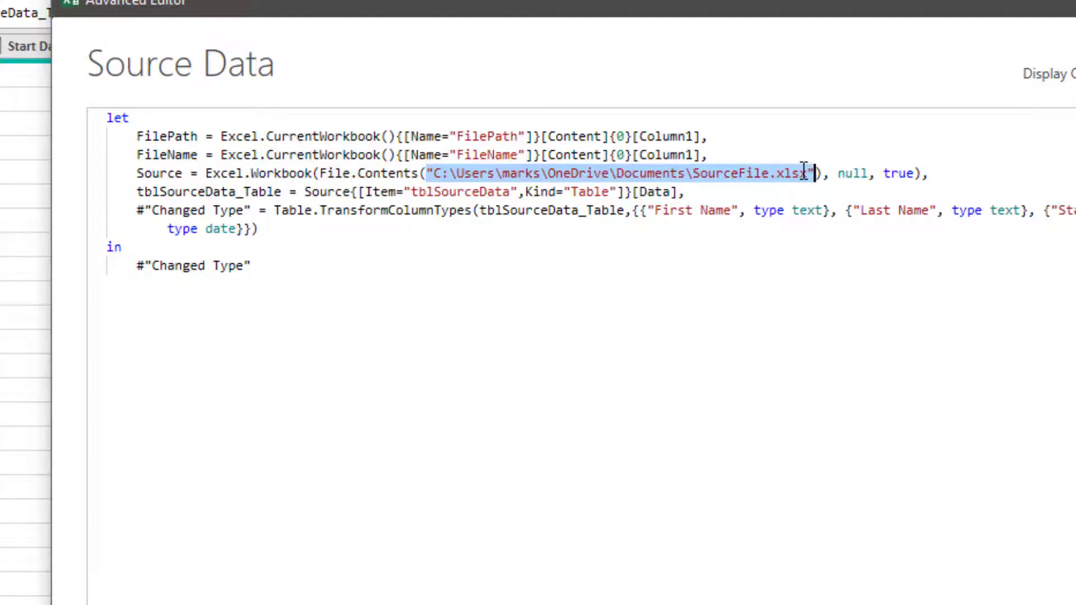
- Replace the hard-coded path inside File.Contents() with FilePath & FileName
key("Delete")
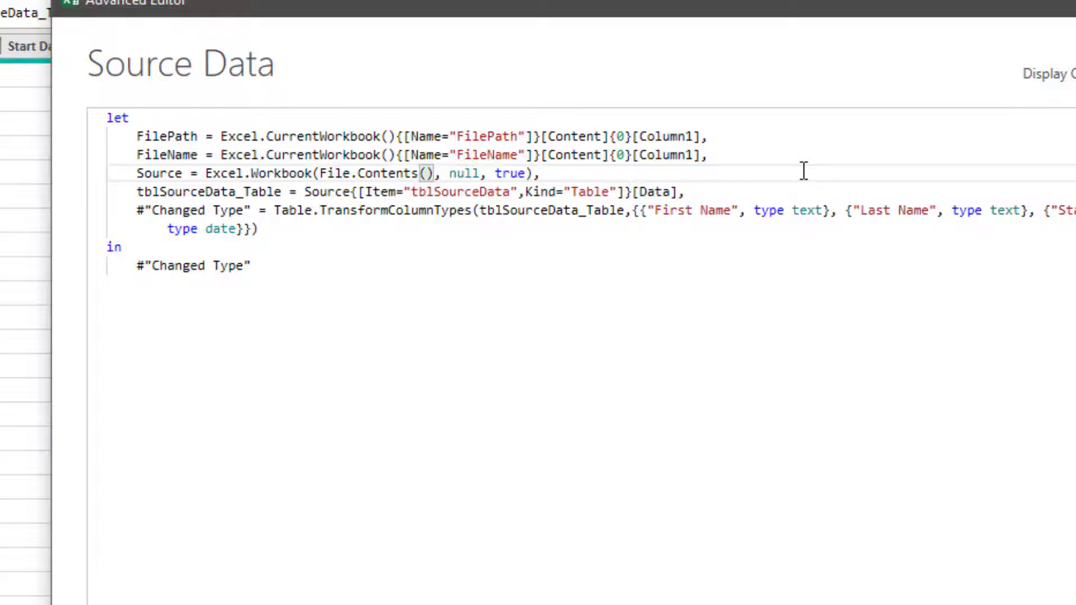
type("FilePath")
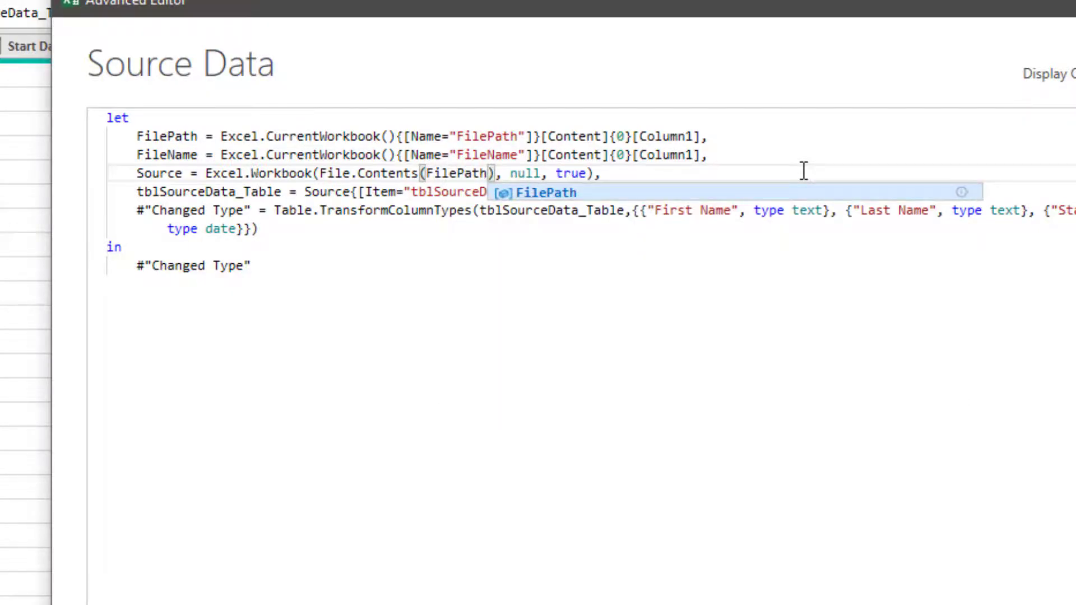
type("& File")
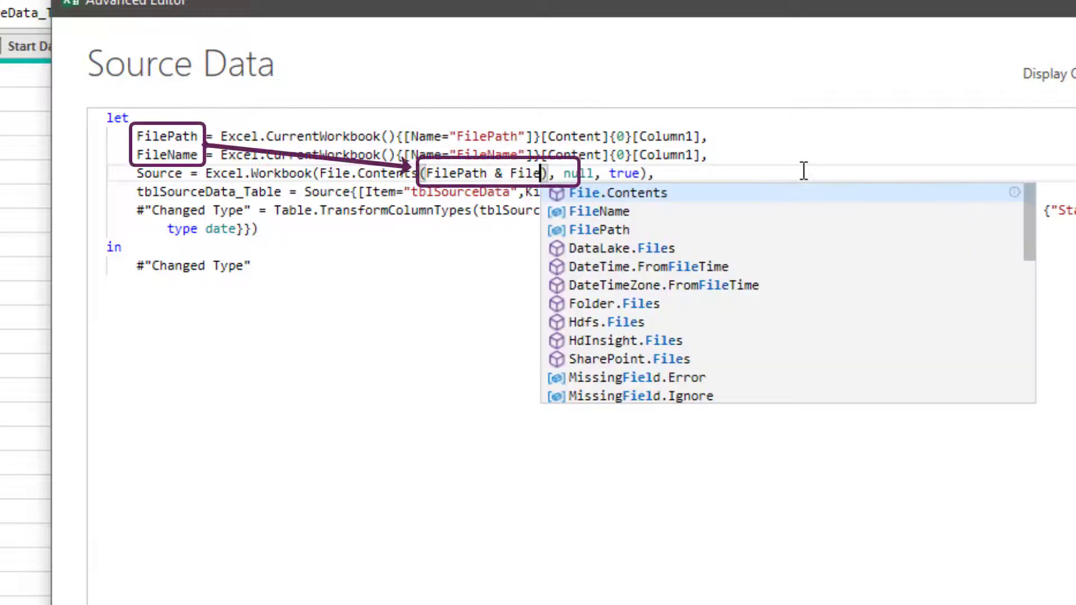
type("Name")
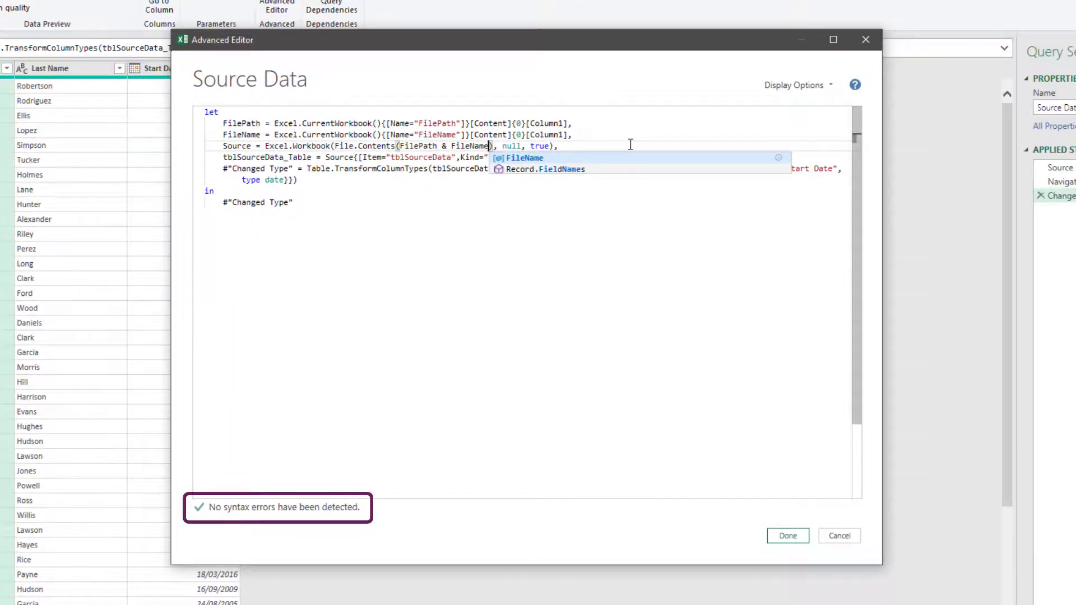
mouse_move(795, 554)
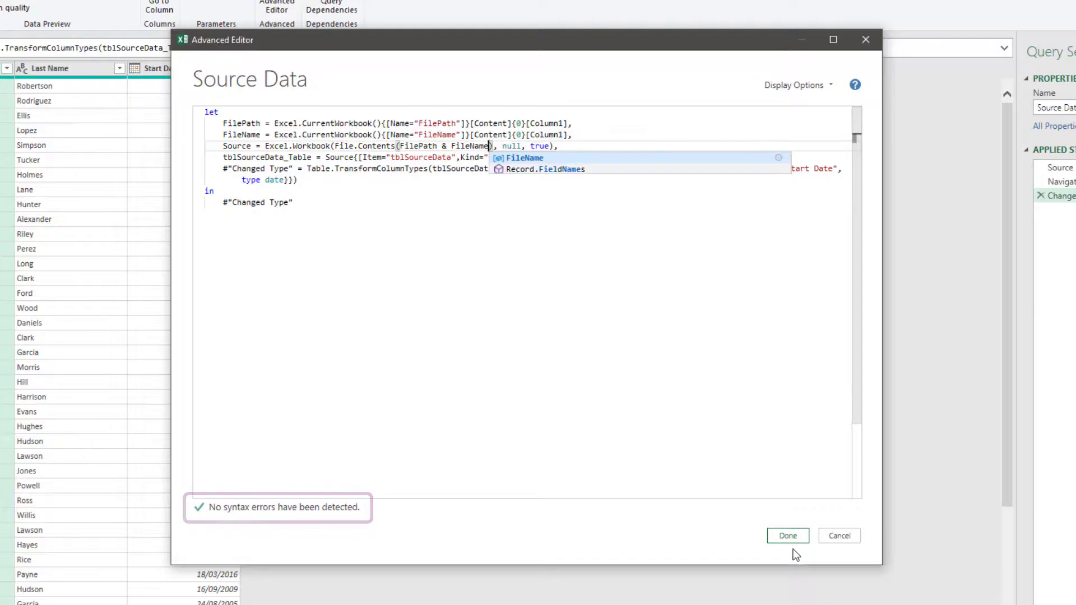
- Save the edited M code by confirming the Advanced Editor with Done
left_click(786, 536)
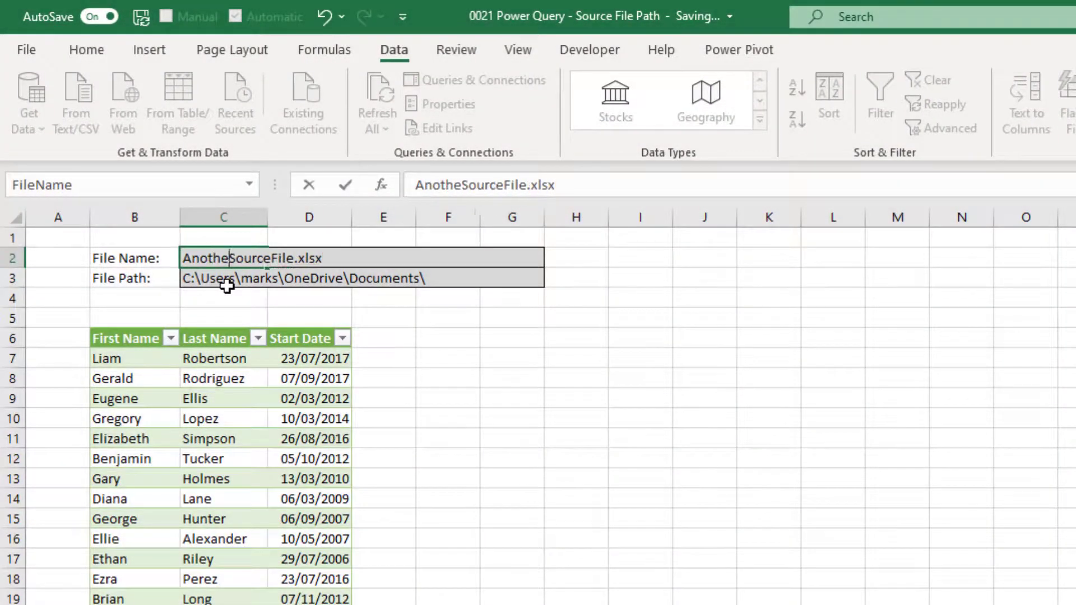
- Enter AnotherSourceFile.xlsx in C2 and Refresh All to load that file's names and dates
type("r")
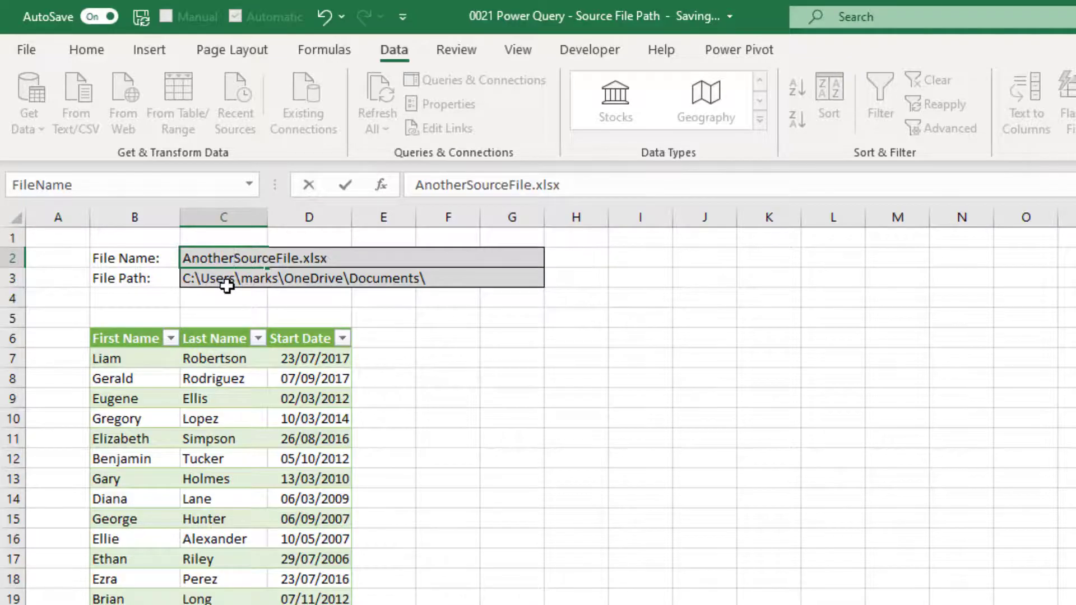
left_click(223, 278)
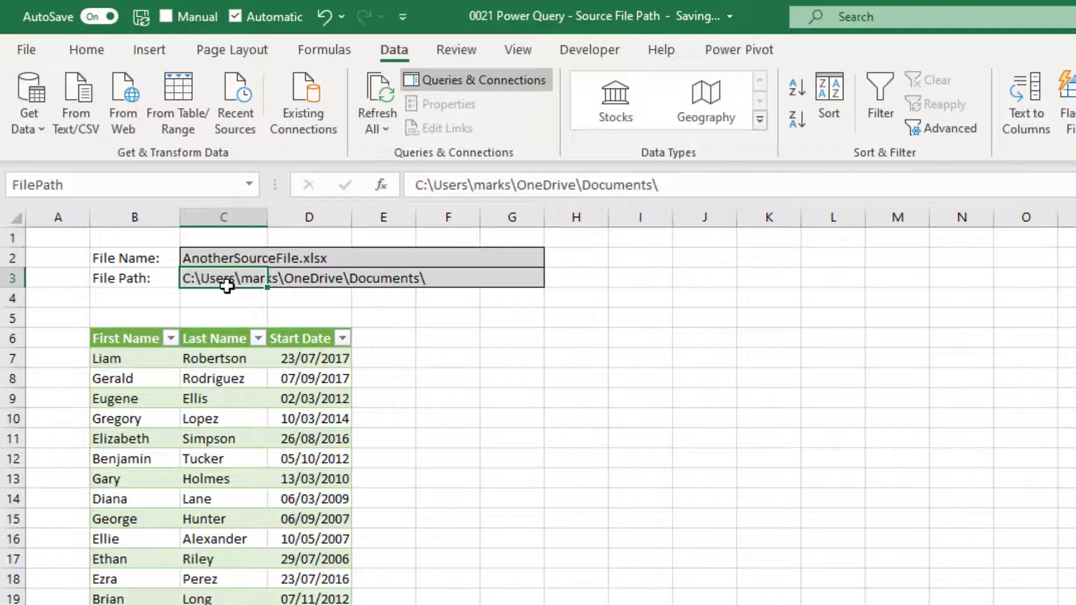
left_click(376, 103)
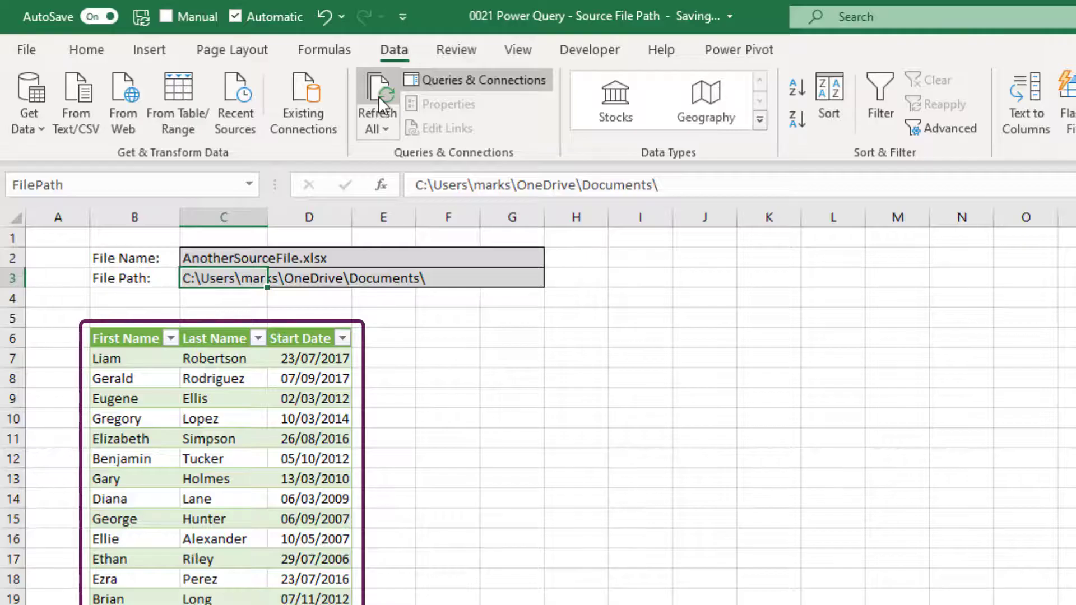
left_click(376, 103)
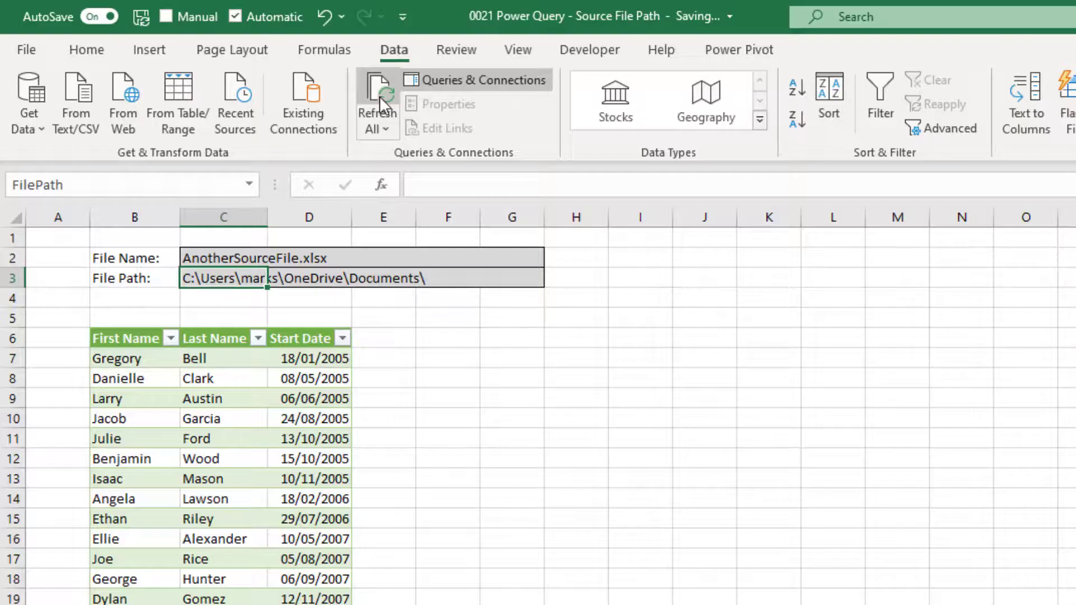
left_click(274, 278)
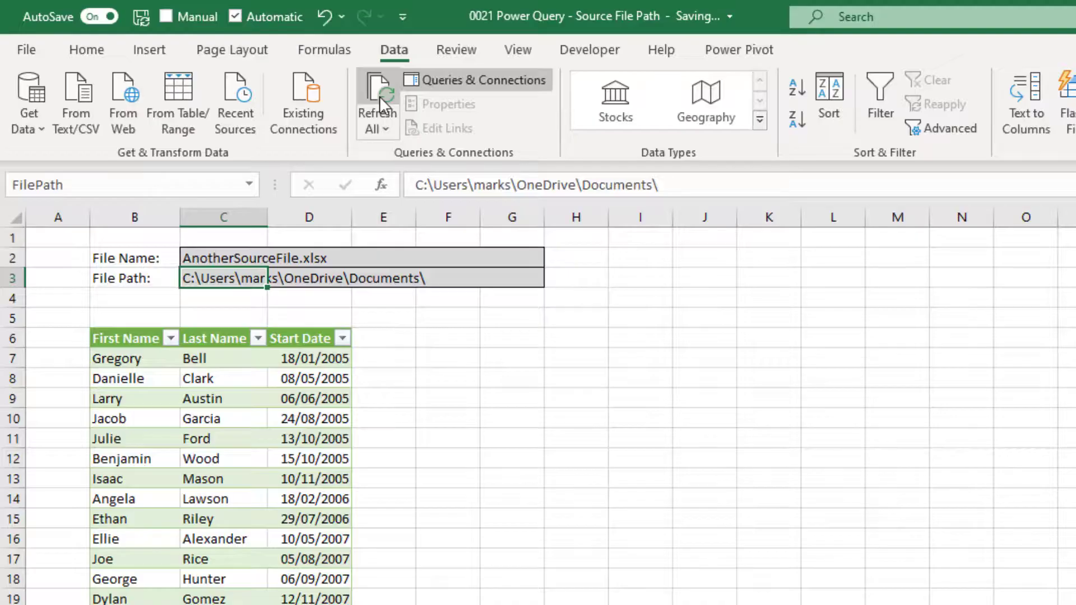